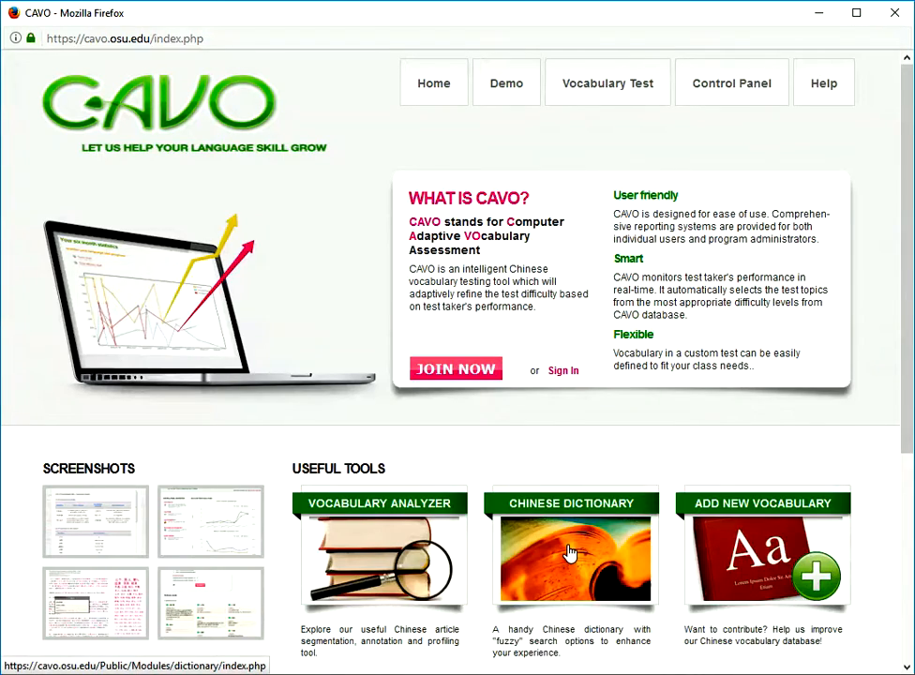
Open the Chinese Dictionary tool and reach its search form with Test Dictionary and lengths 2–4
{"action": "left_click", "coordinate": [571, 558]}
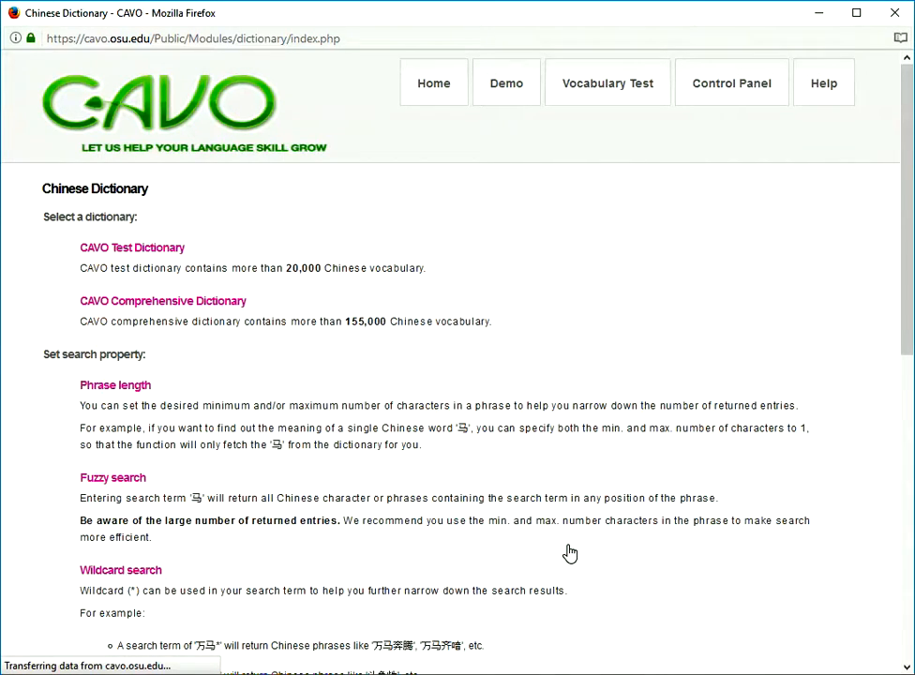
{"action": "scroll", "scroll_direction": "down", "scroll_amount": 3}
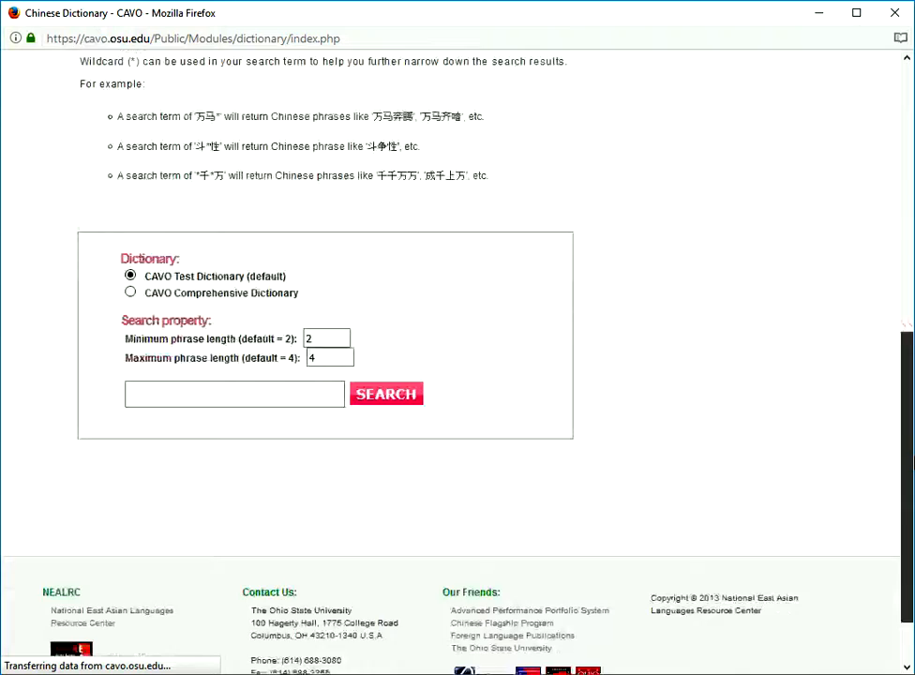
{"action": "scroll", "scroll_direction": "down", "scroll_amount": 3}
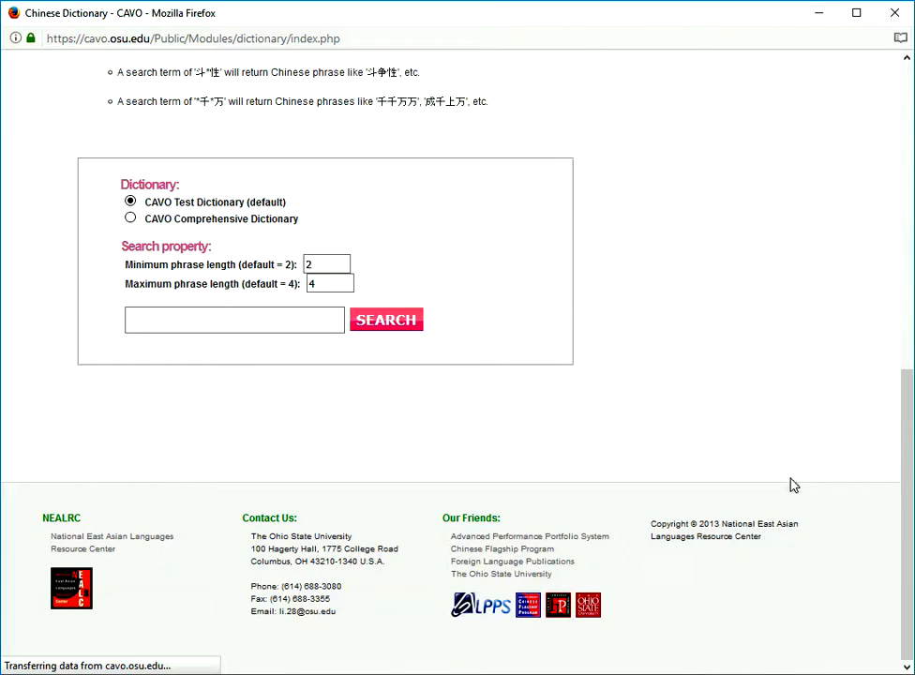
{"action": "left_click", "coordinate": [129, 202]}
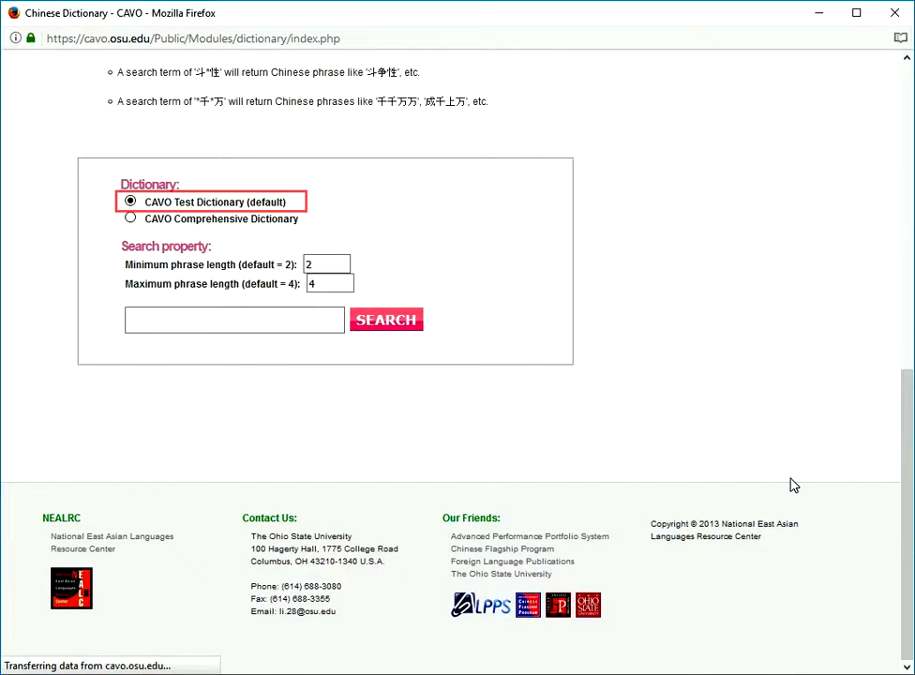
{"action": "left_click", "coordinate": [130, 217]}
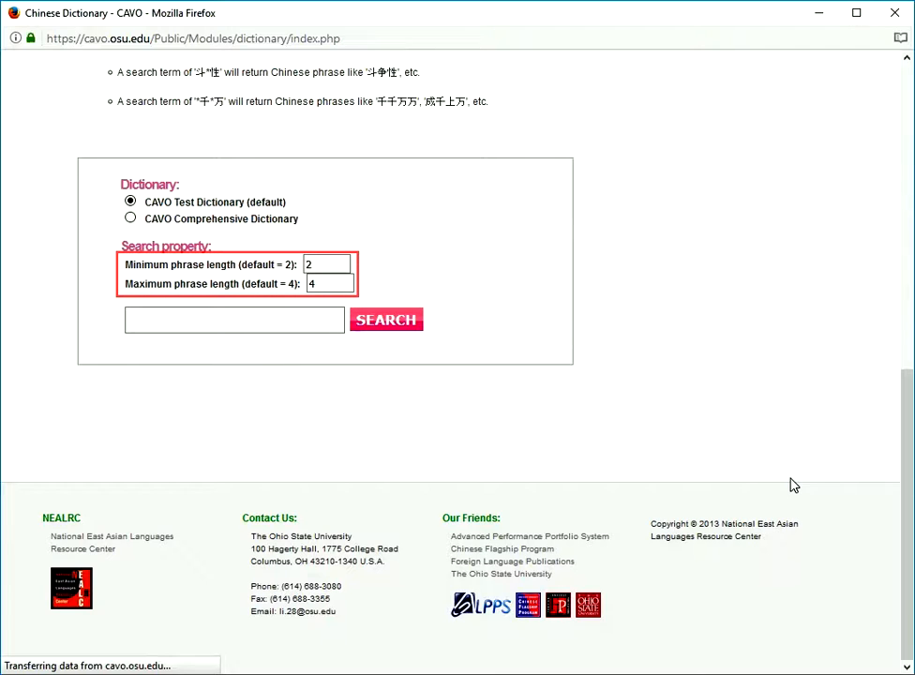
{"action": "mouse_move", "coordinate": [596, 401]}
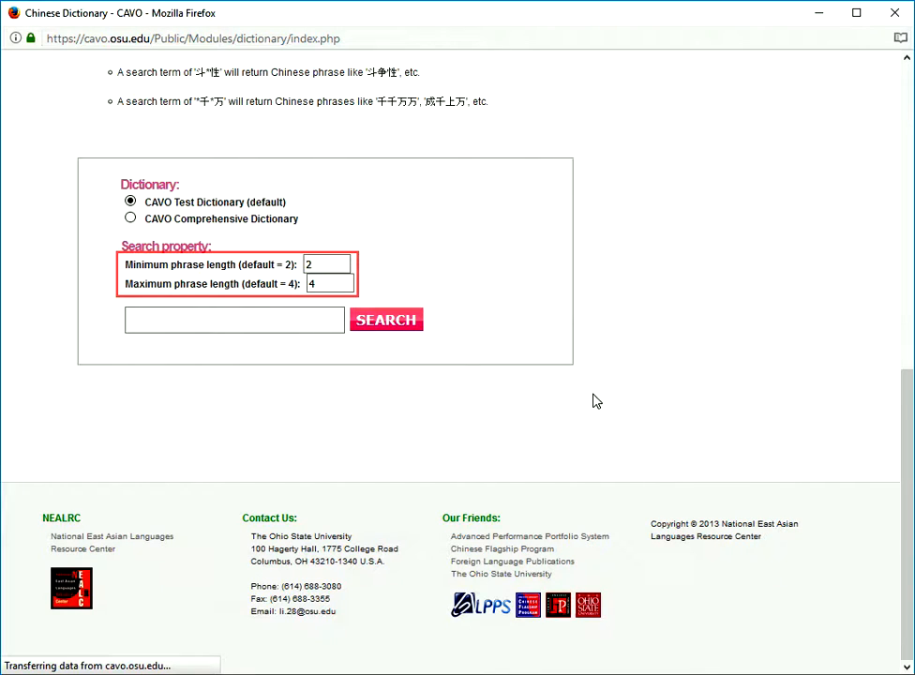
Look up 朋友 in the Test Dictionary (7 definitions), then in the Comprehensive Dictionary
{"action": "left_click", "coordinate": [234, 320]}
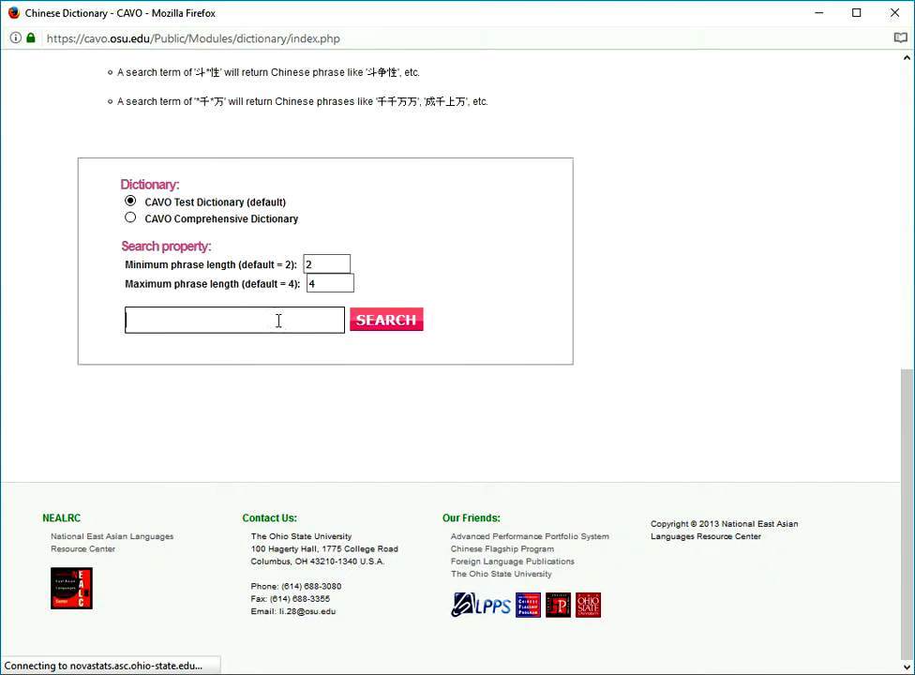
{"action": "type", "text": "朋友"}
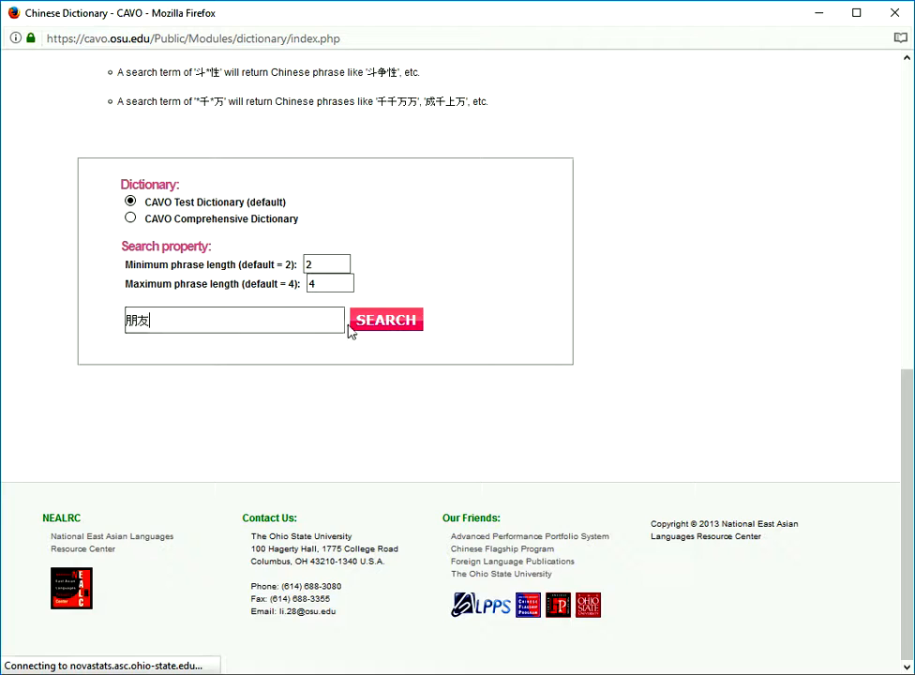
{"action": "left_click", "coordinate": [385, 320]}
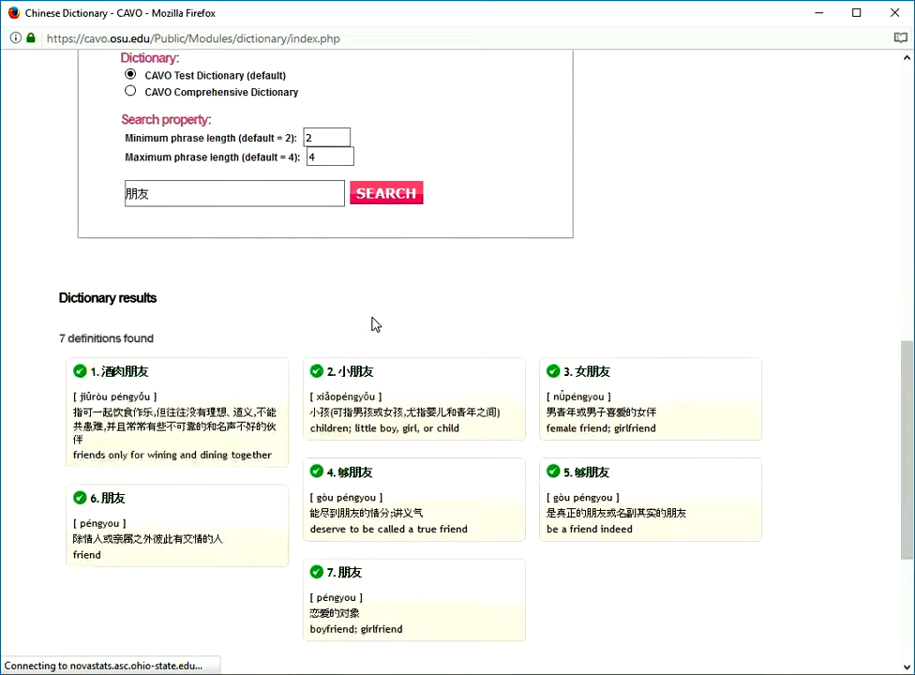
{"action": "scroll", "scroll_direction": "down", "scroll_amount": 3}
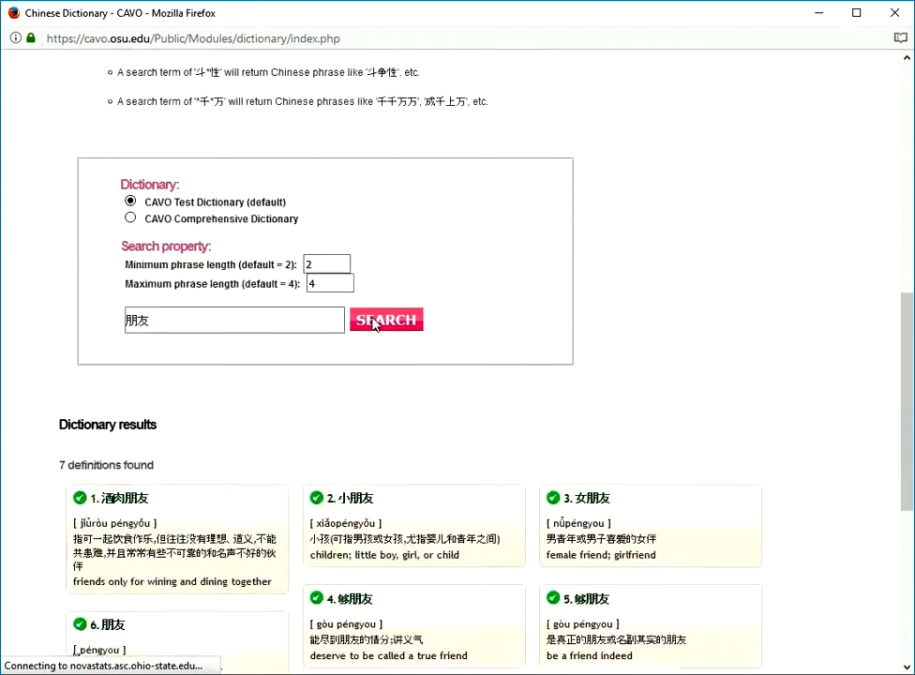
{"action": "left_click", "coordinate": [130, 217]}
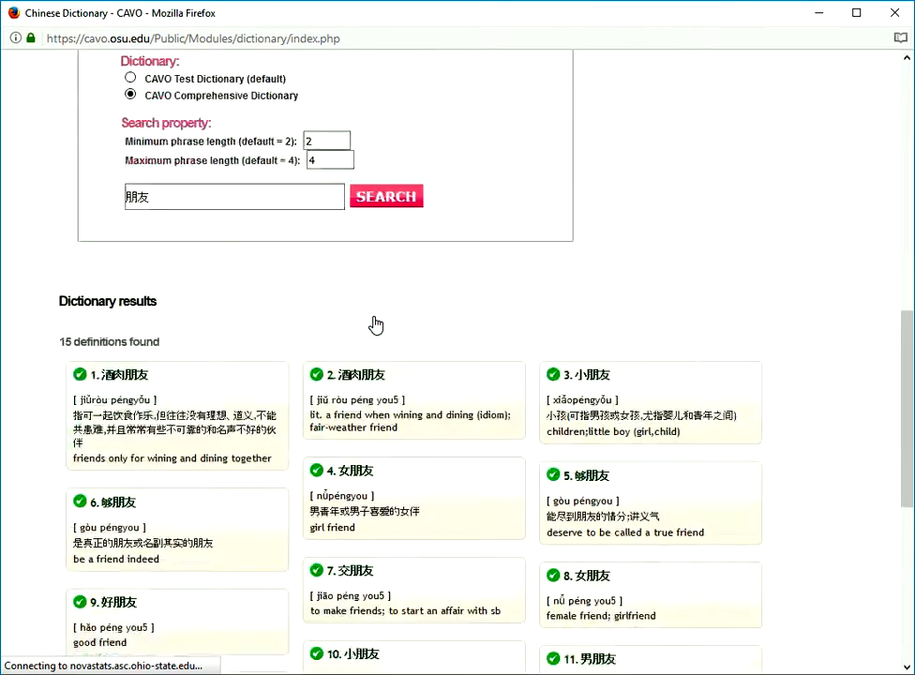
{"action": "scroll", "scroll_direction": "down", "scroll_amount": 3}
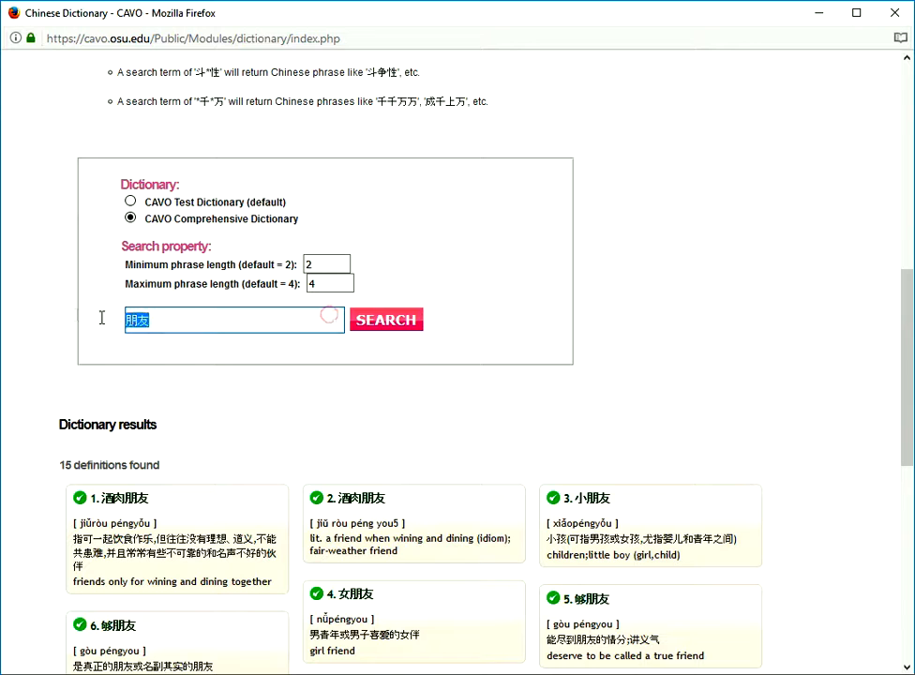
Search for 子 in the Test Dictionary and scroll through the 331 definitions
{"action": "type", "text": "子"}
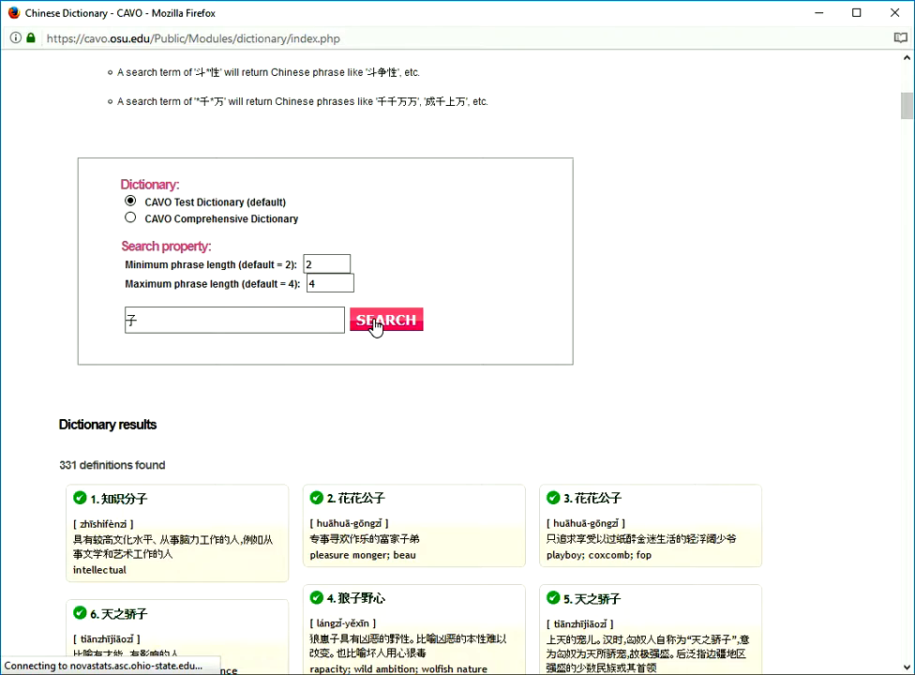
{"action": "scroll", "scroll_direction": "down", "scroll_amount": 3}
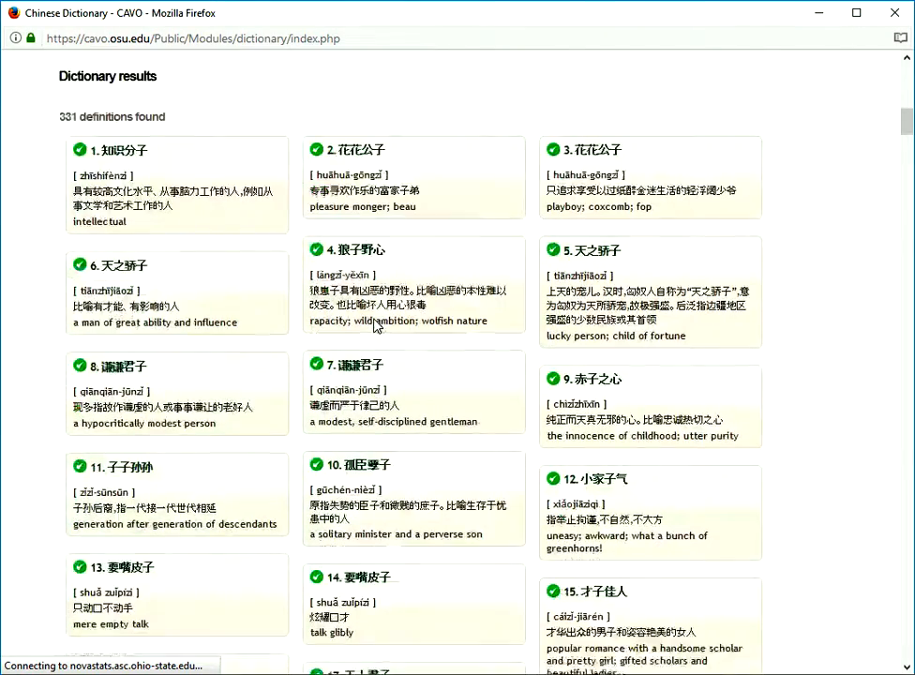
{"action": "scroll", "scroll_direction": "down", "scroll_amount": 3}
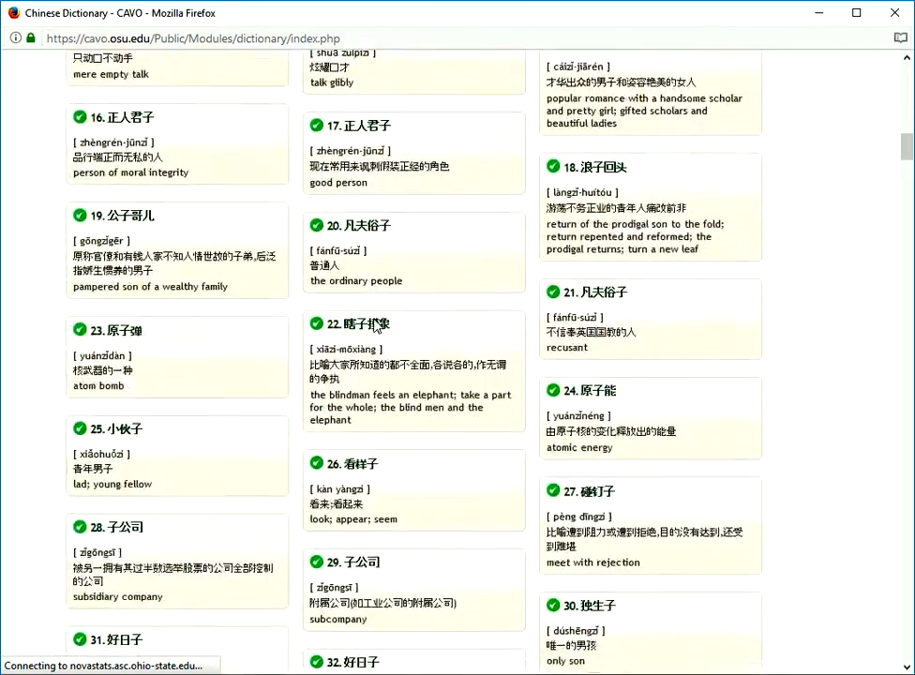
{"action": "scroll", "scroll_direction": "down", "scroll_amount": 3}
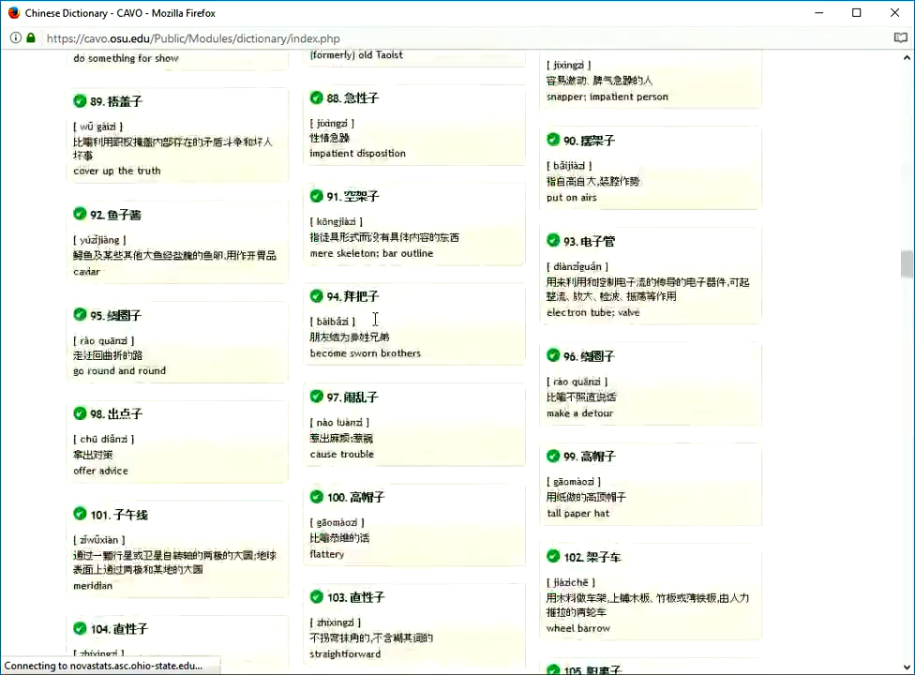
{"action": "scroll", "scroll_direction": "down", "scroll_amount": 3}
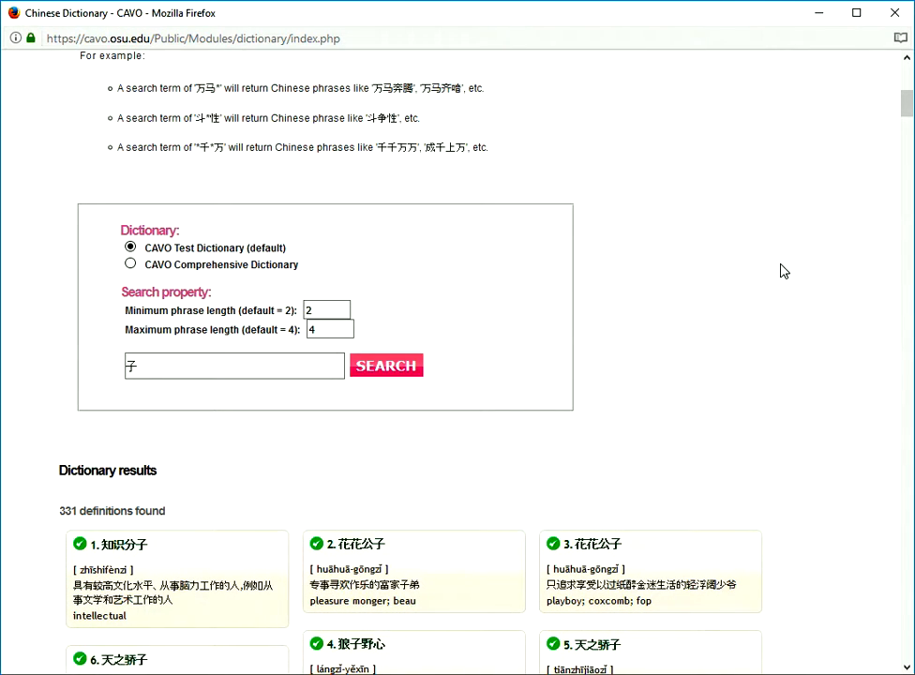
Rerun the 子 search with maximum phrase length 2 and browse the 198 results
{"action": "type", "text": "2"}
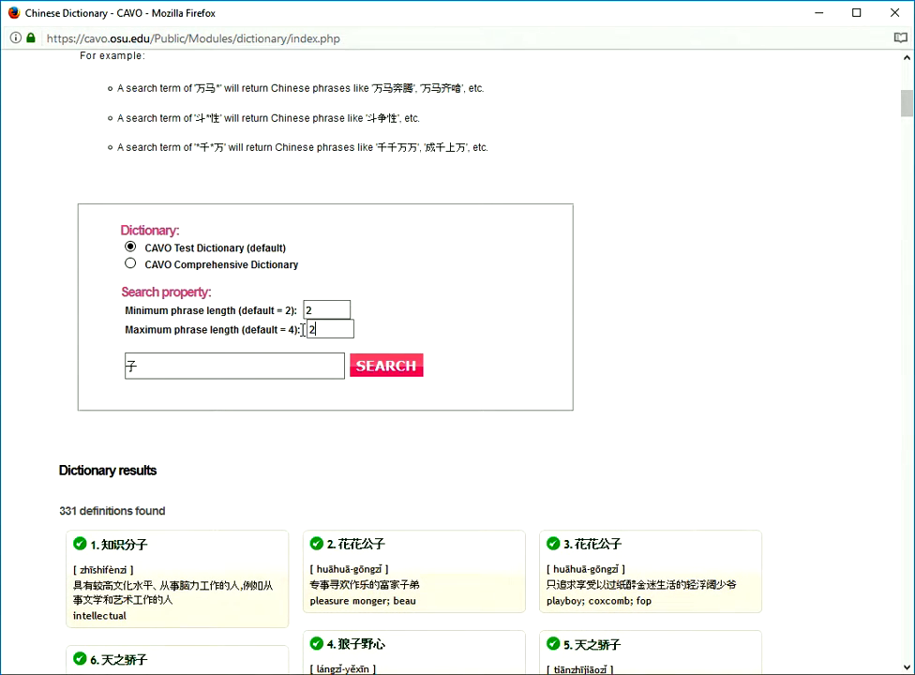
{"action": "left_click", "coordinate": [386, 366]}
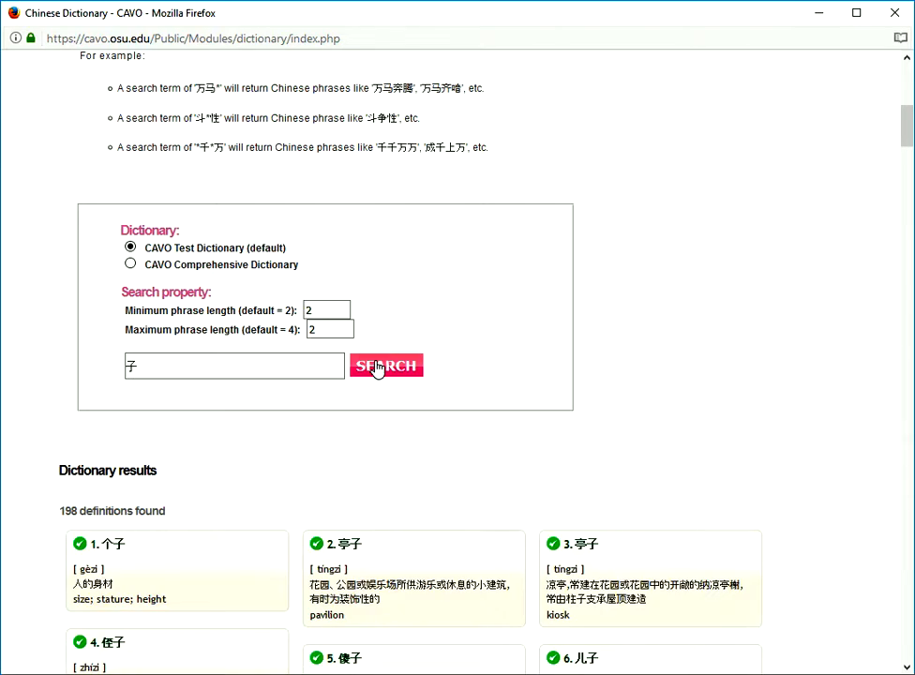
{"action": "mouse_move", "coordinate": [669, 360]}
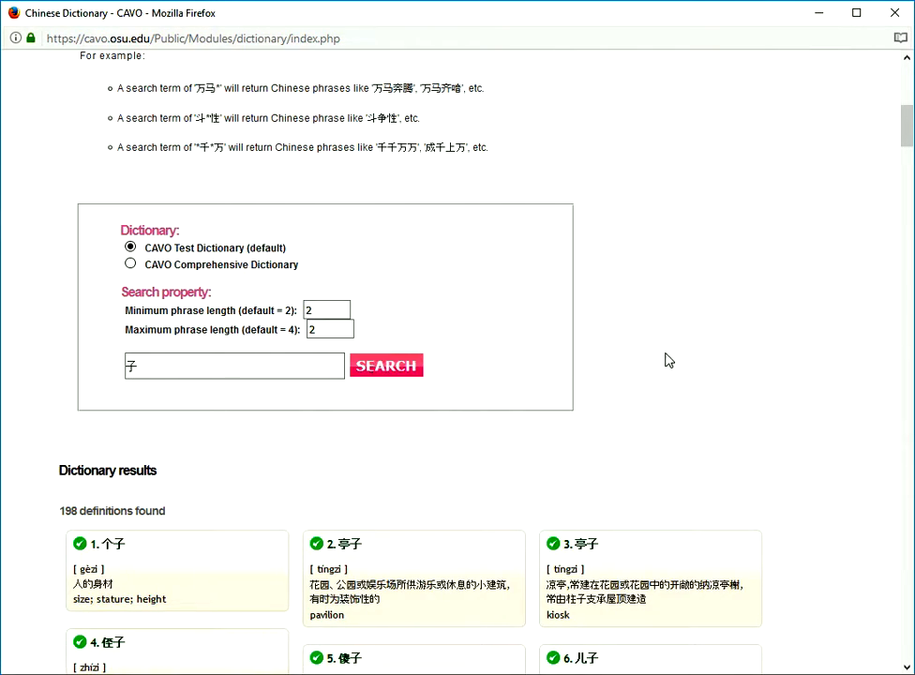
{"action": "scroll", "scroll_direction": "down", "scroll_amount": 3}
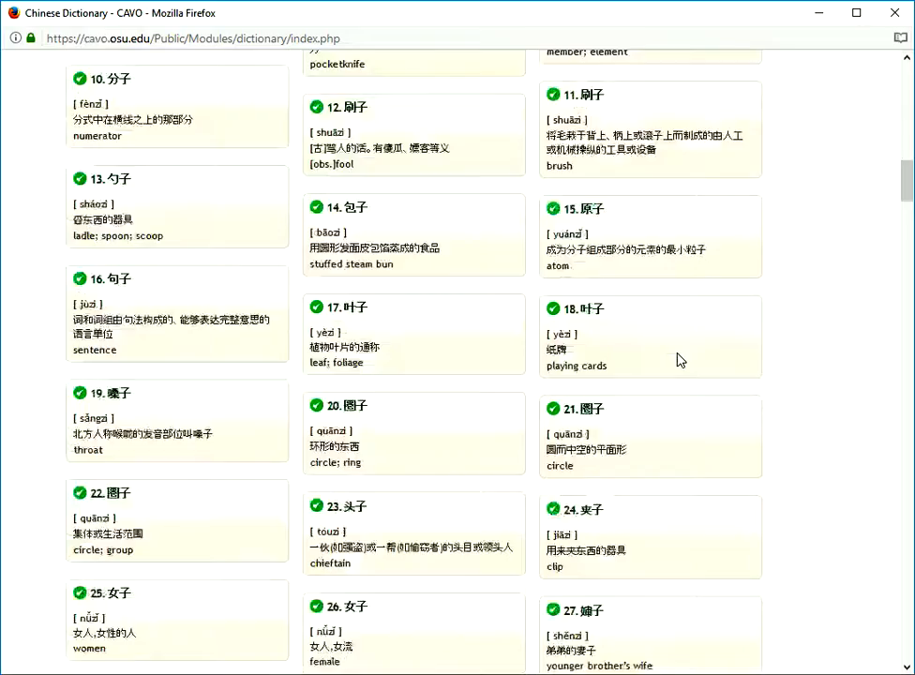
{"action": "scroll", "scroll_direction": "down", "scroll_amount": 3}
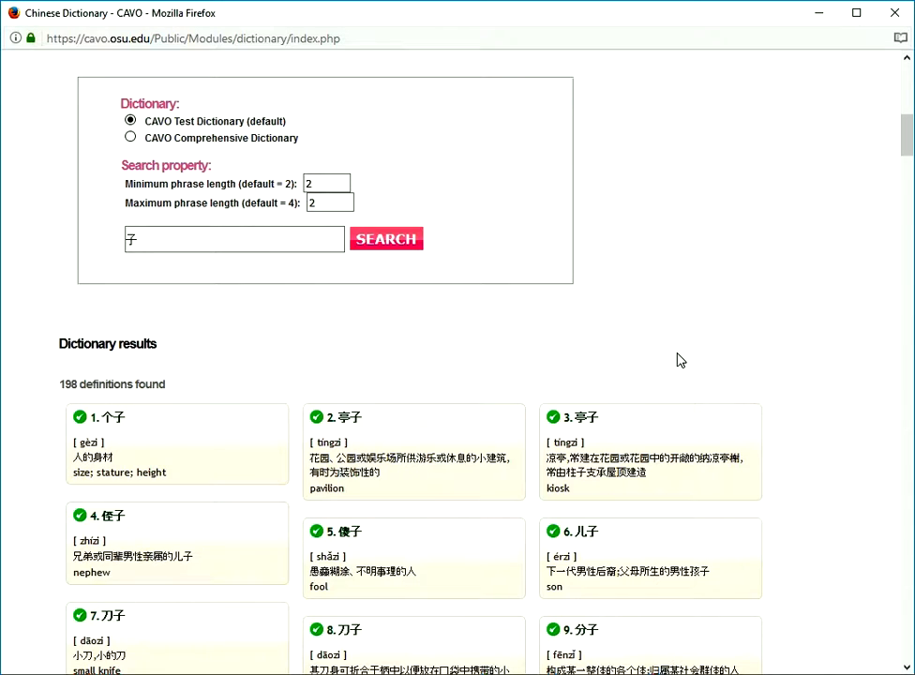
Change the term to 子* and search, returning 5 words starting with 子
{"action": "left_click", "coordinate": [233, 239]}
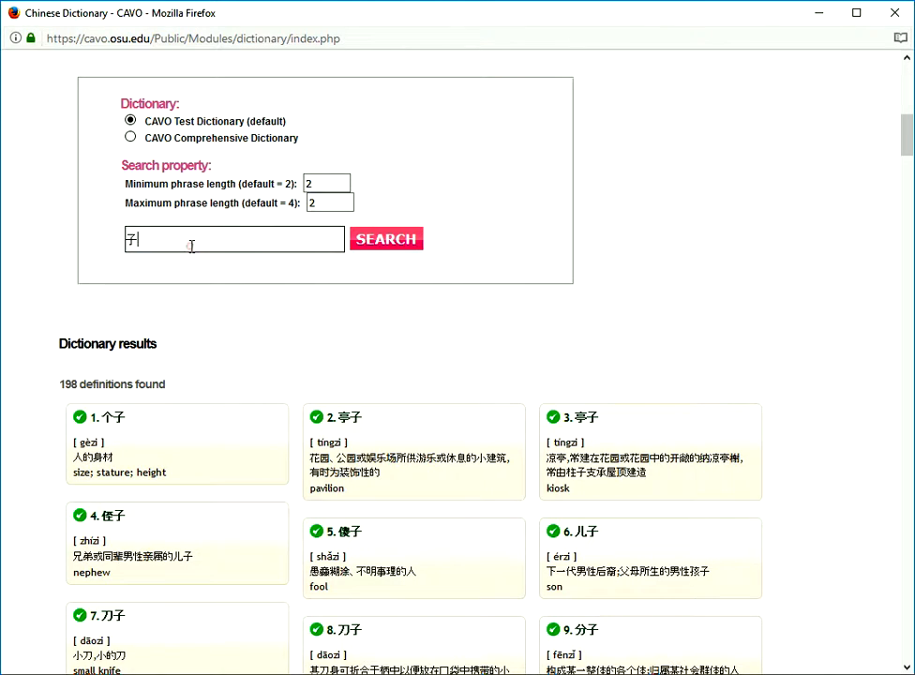
{"action": "type", "text": "*"}
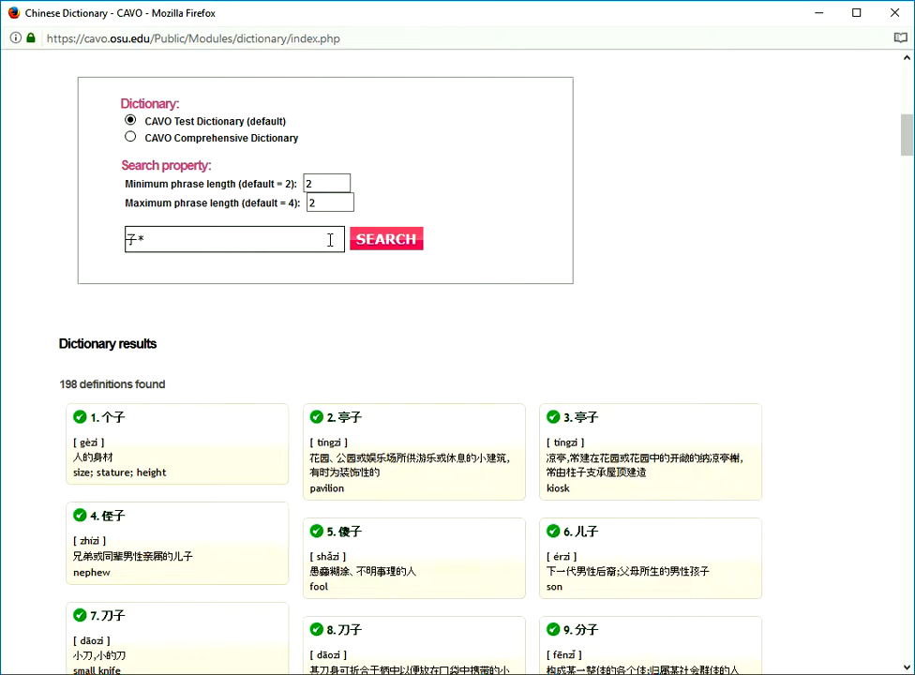
{"action": "left_click", "coordinate": [385, 239]}
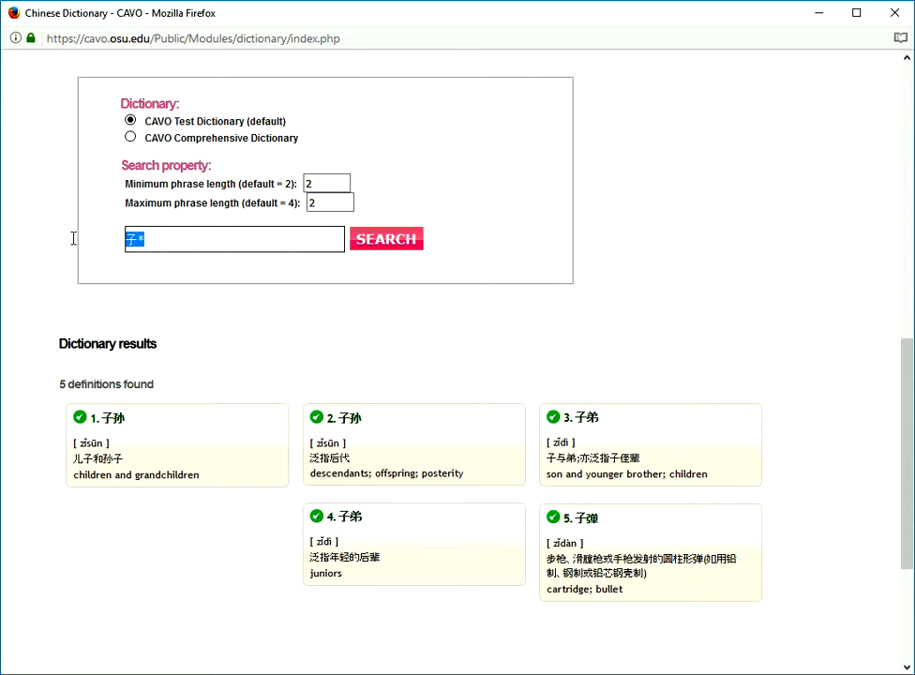
Search *党 with maximum length 4 in the Comprehensive Dictionary, browsing 87 definitions
{"action": "type", "text": "da"}
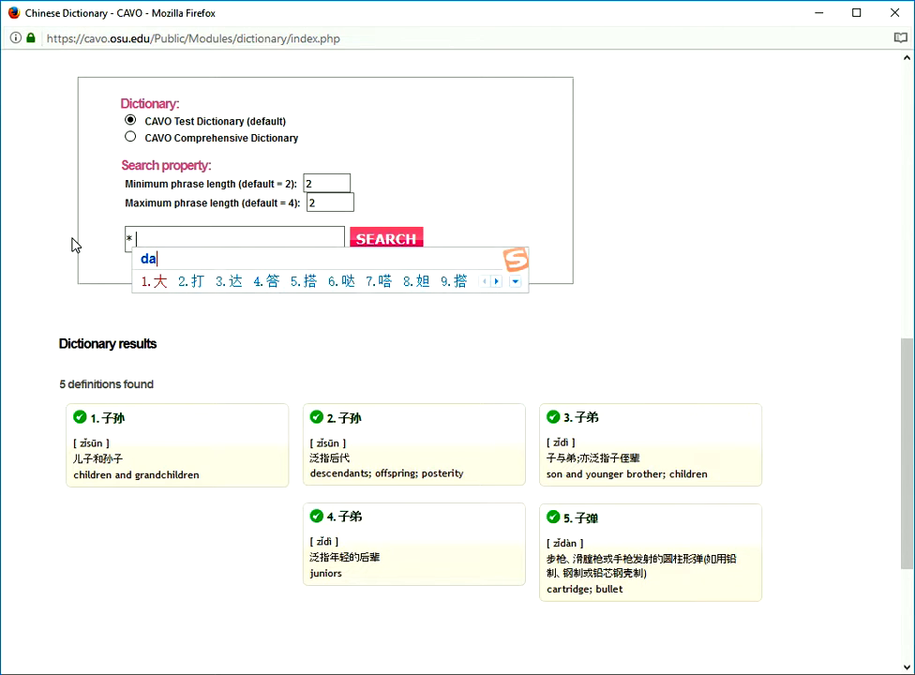
{"action": "left_click", "coordinate": [386, 239]}
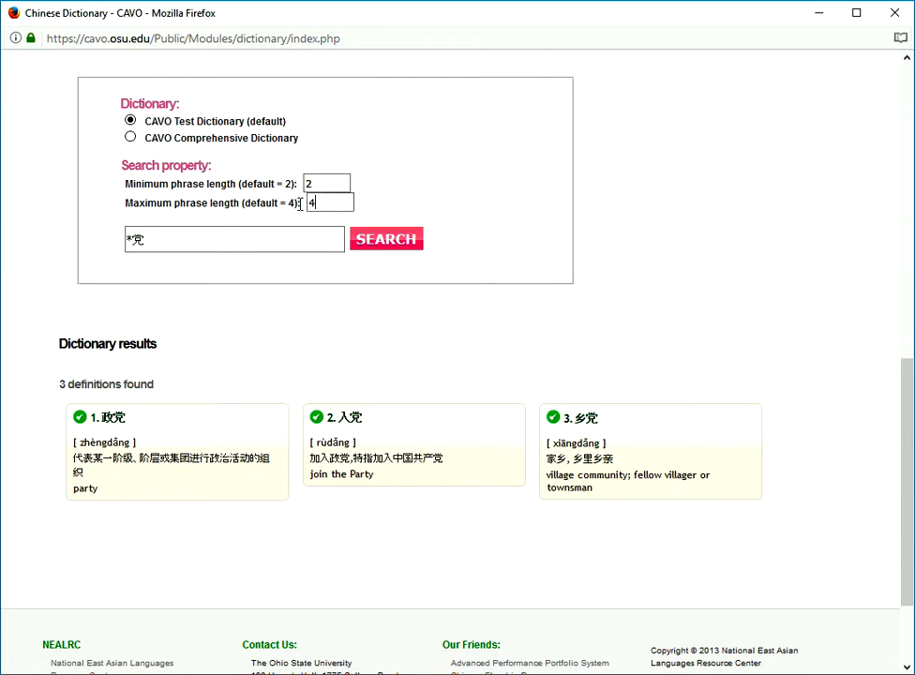
{"action": "left_click", "coordinate": [385, 238]}
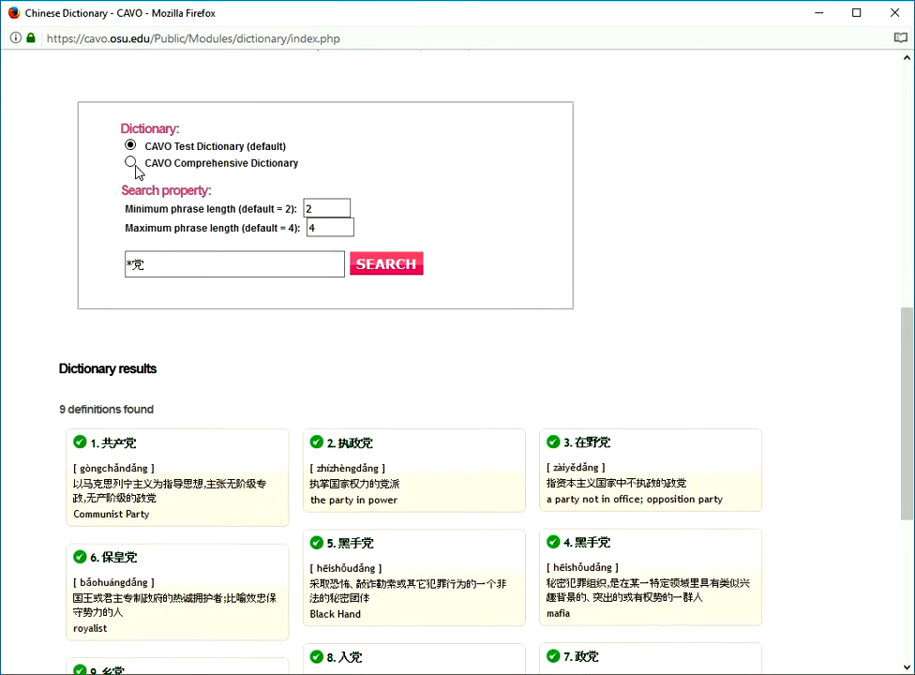
{"action": "left_click", "coordinate": [385, 264]}
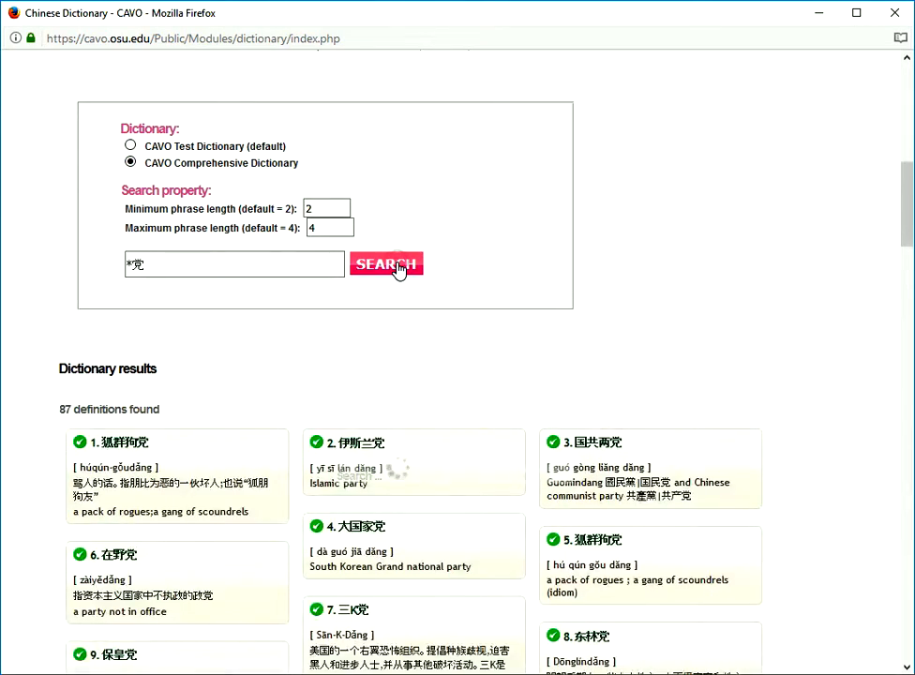
{"action": "scroll", "scroll_direction": "down", "scroll_amount": 3}
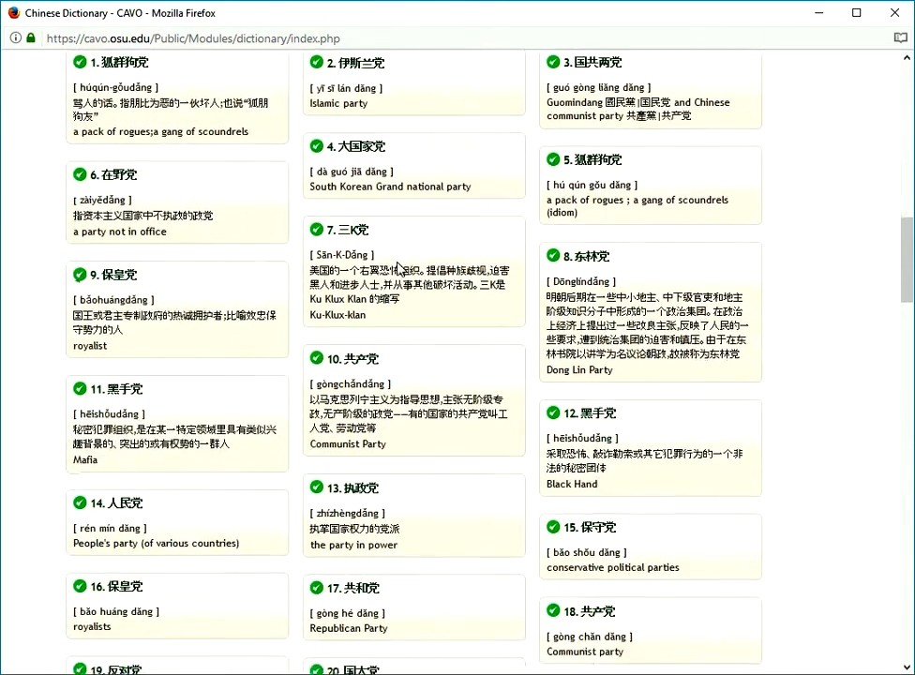
{"action": "scroll", "scroll_direction": "down", "scroll_amount": 3}
{"action": "type", "text": "千*"}
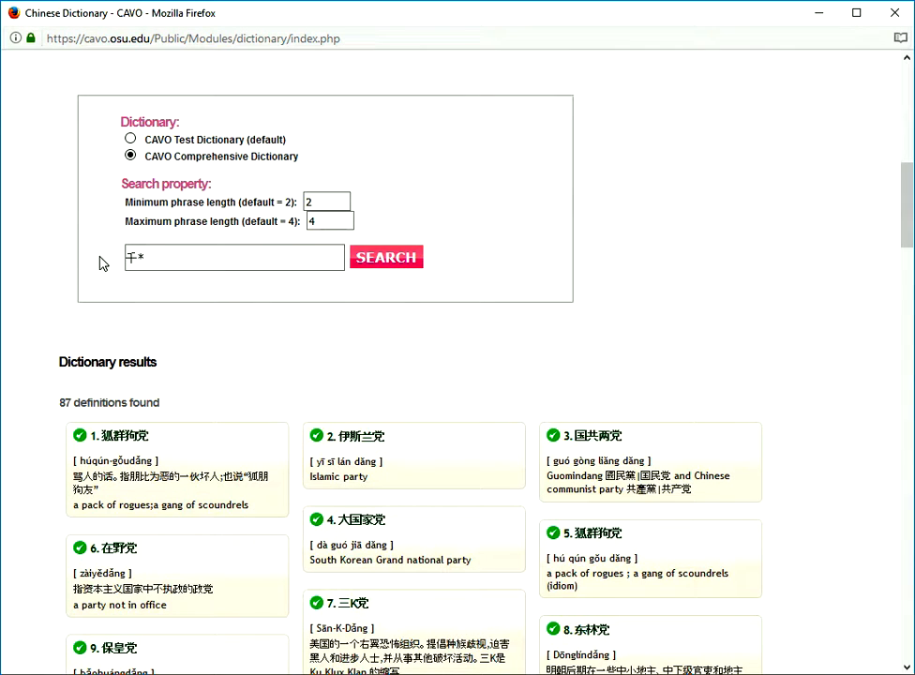
Extend the term to 千*百* and search, then view the 14 matching idioms
{"action": "type", "text": "百*"}
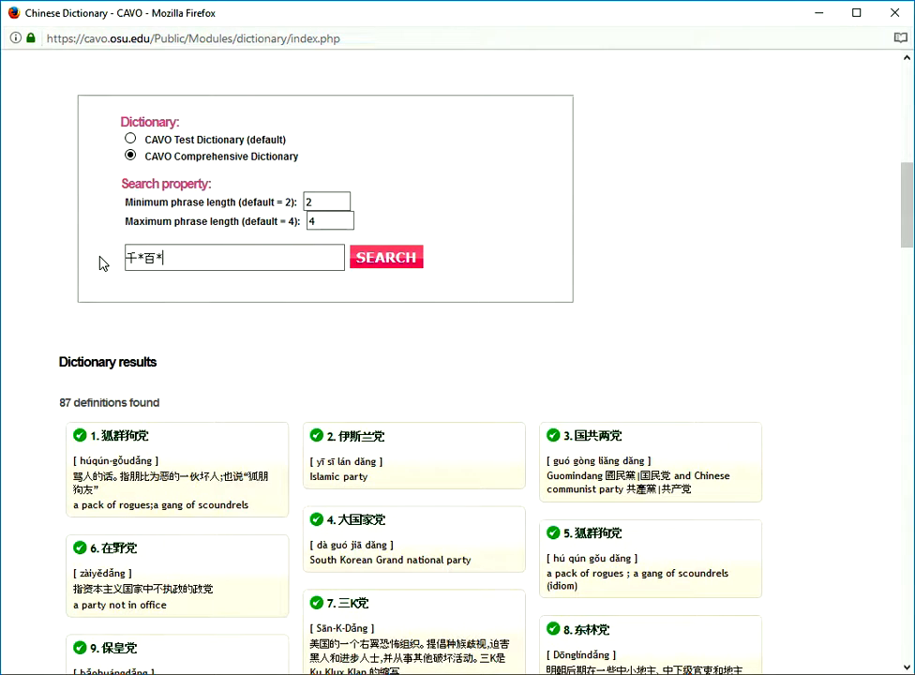
{"action": "left_click", "coordinate": [385, 257]}
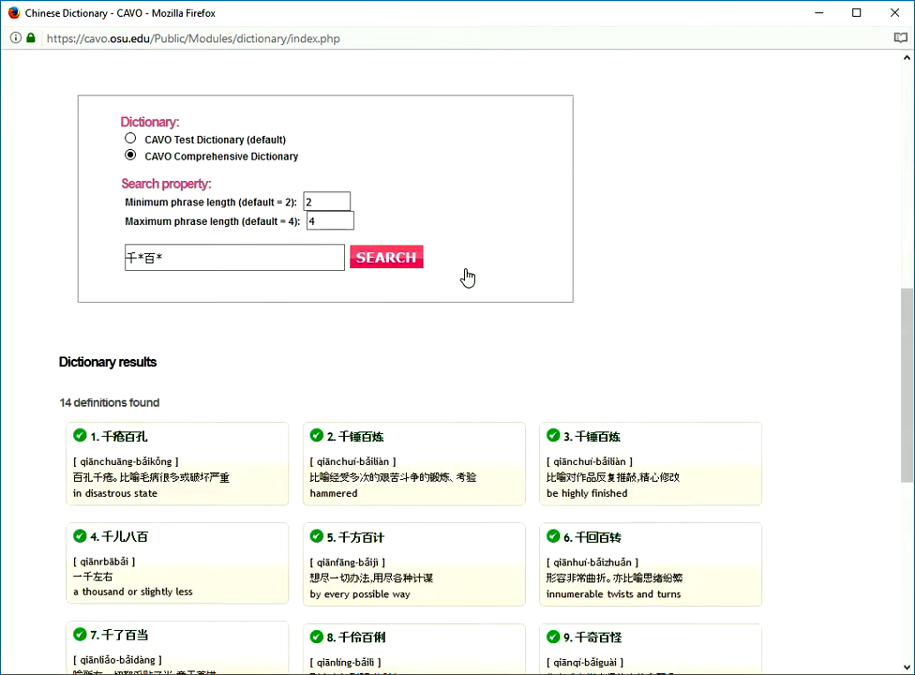
{"action": "scroll", "scroll_direction": "down", "scroll_amount": 3}
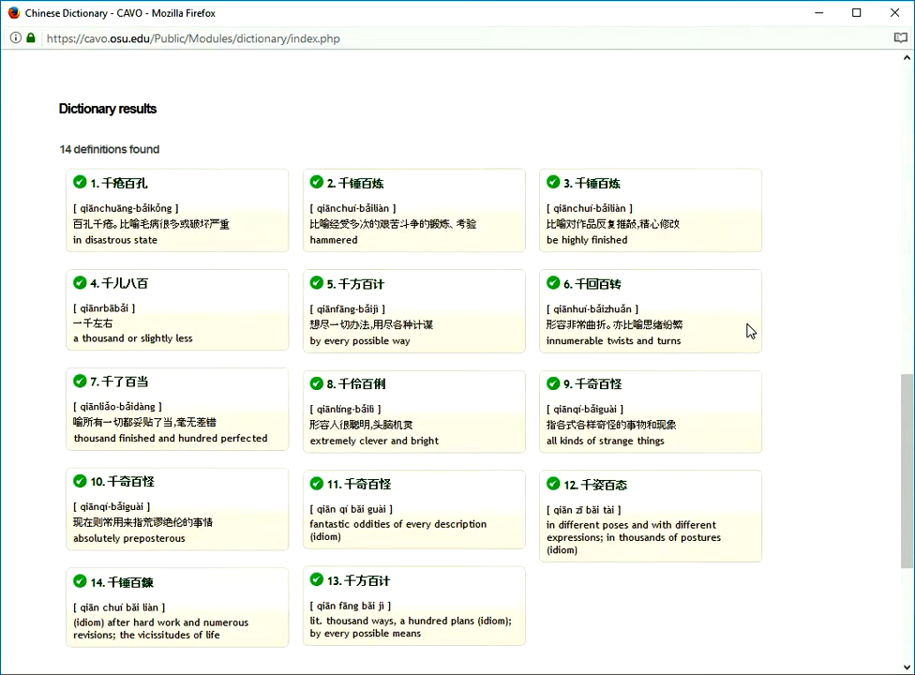